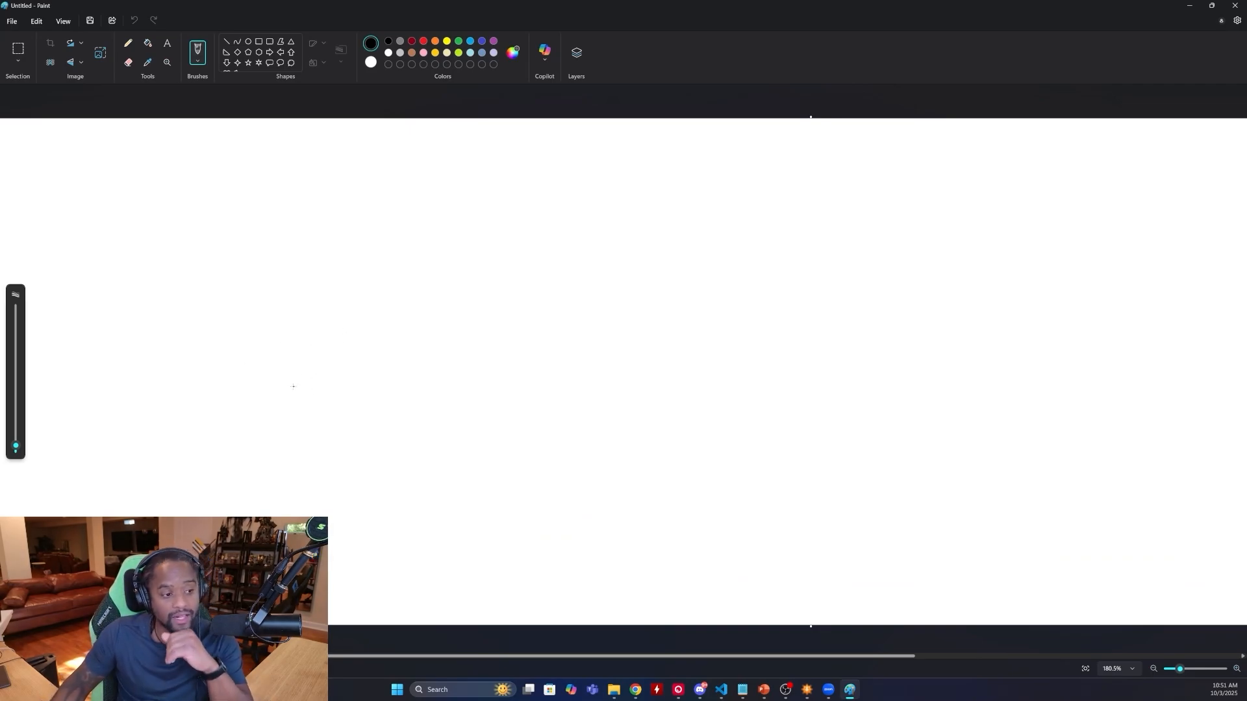
- Sketch a tall vertical axis with an arrowhead, a plus sign, and the label 'Competence'
drag(134, 221, 113, 515)
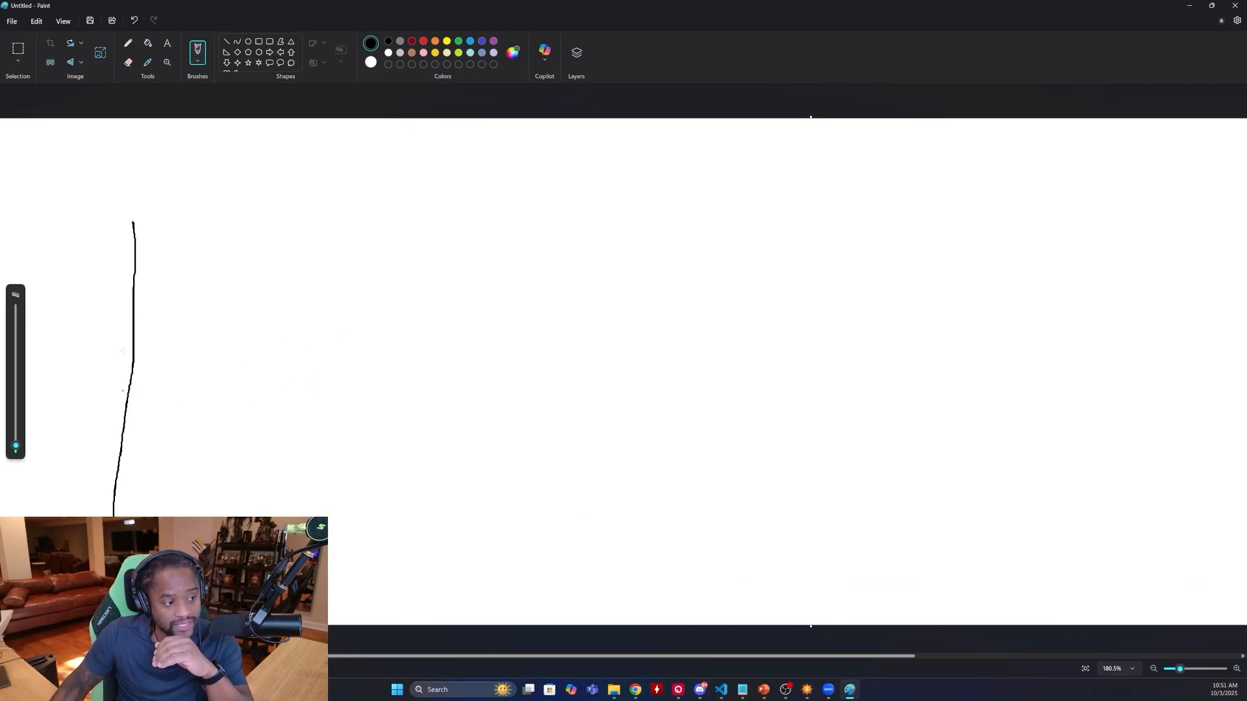
drag(117, 221, 157, 222)
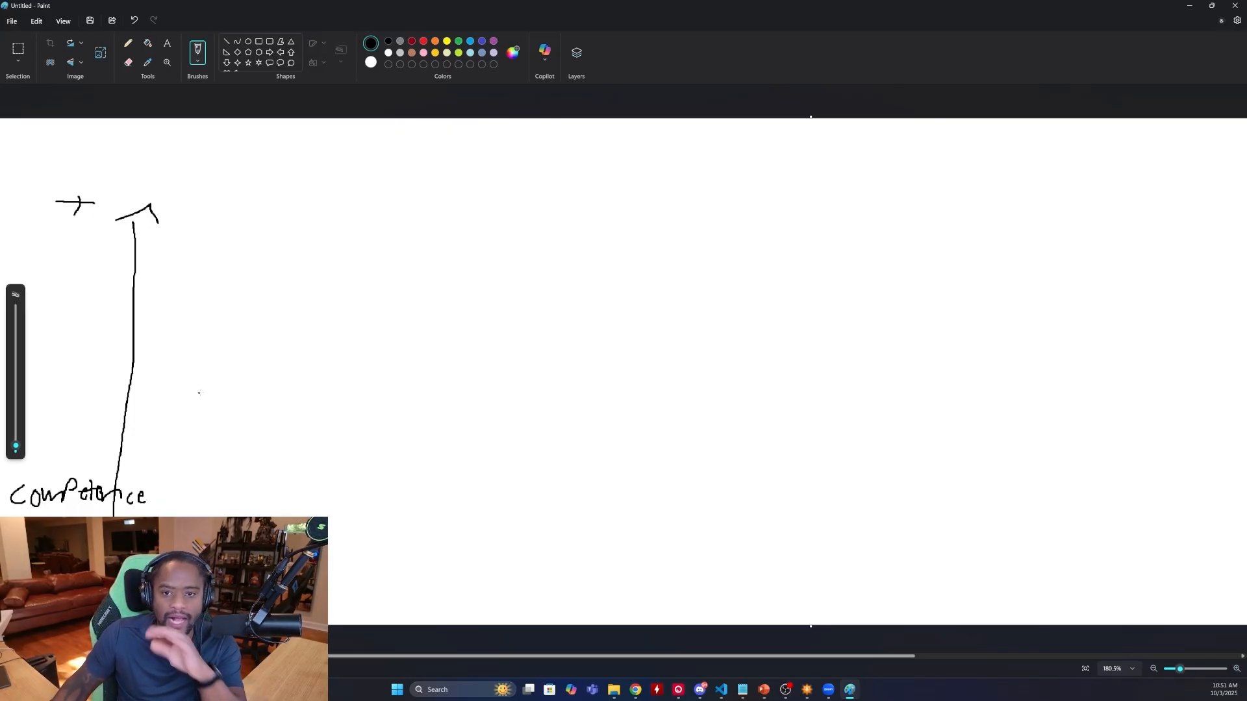
- Draw a long mid-canvas line labelled '95%' and a short higher line labelled '5%'
drag(195, 384, 318, 382)
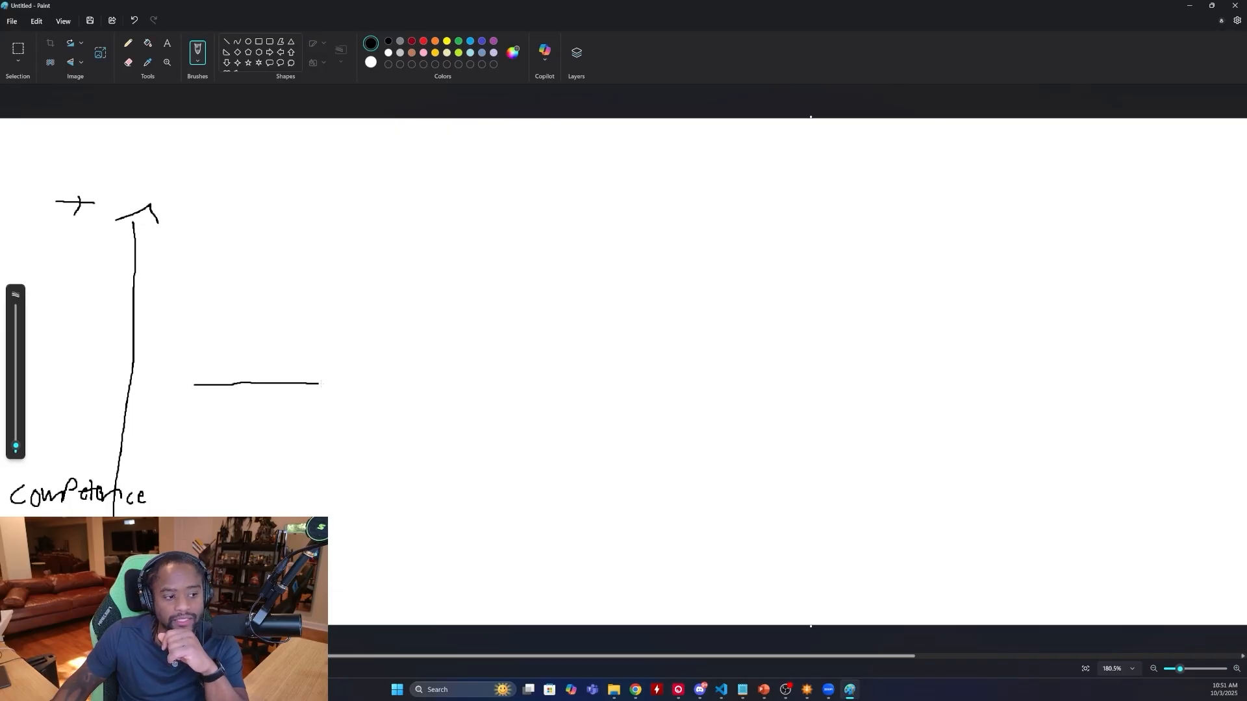
drag(318, 384, 414, 386)
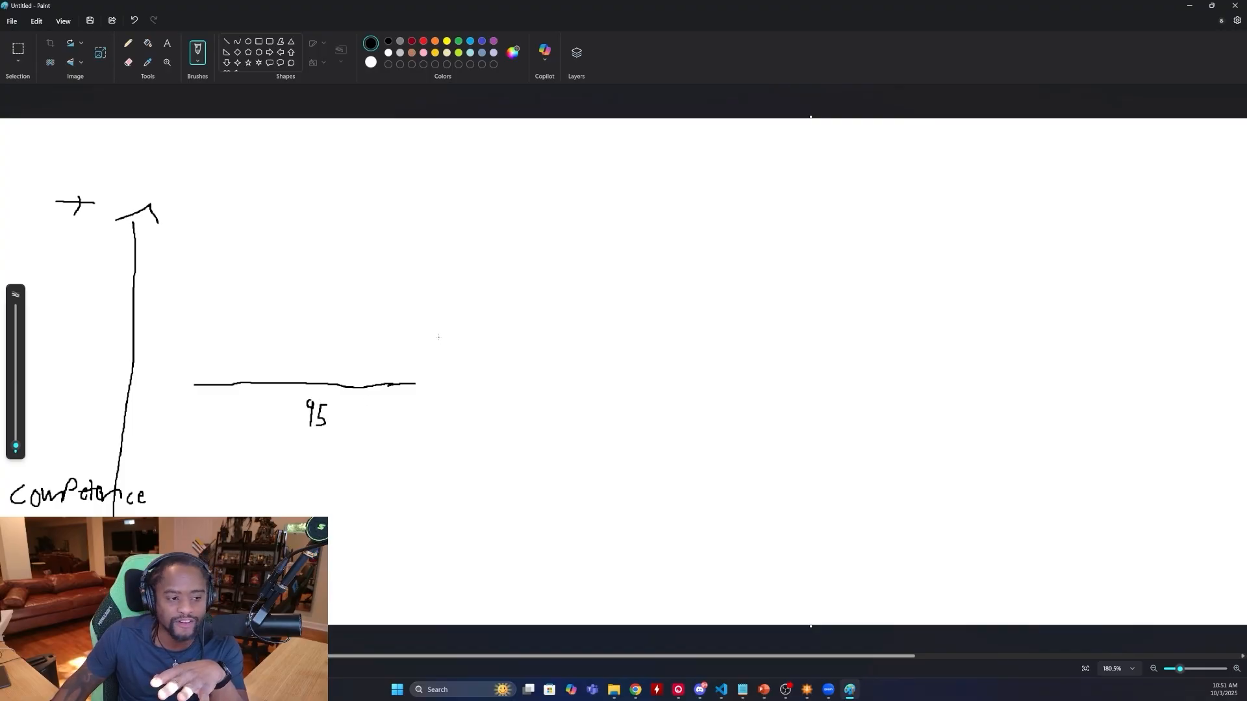
drag(437, 336, 469, 335)
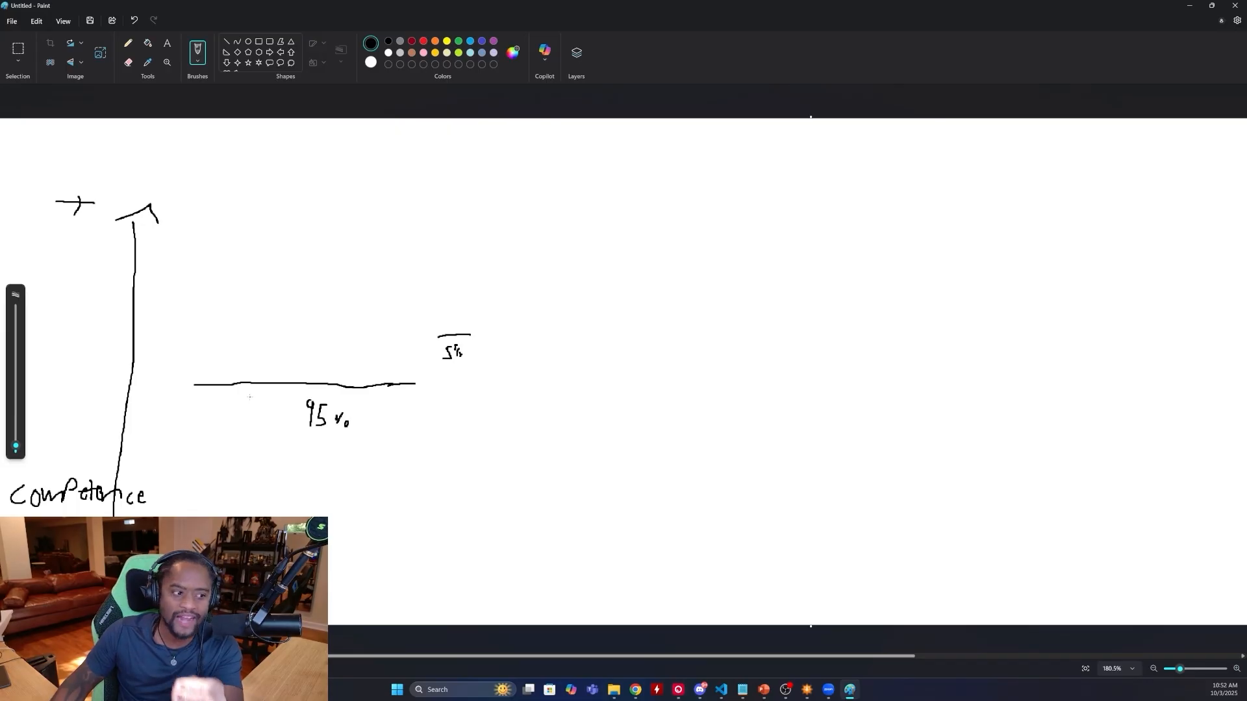
- Add a down arrow under the 95% line, an up arrow above 5%, and an oval around the dashed line
drag(239, 393, 237, 509)
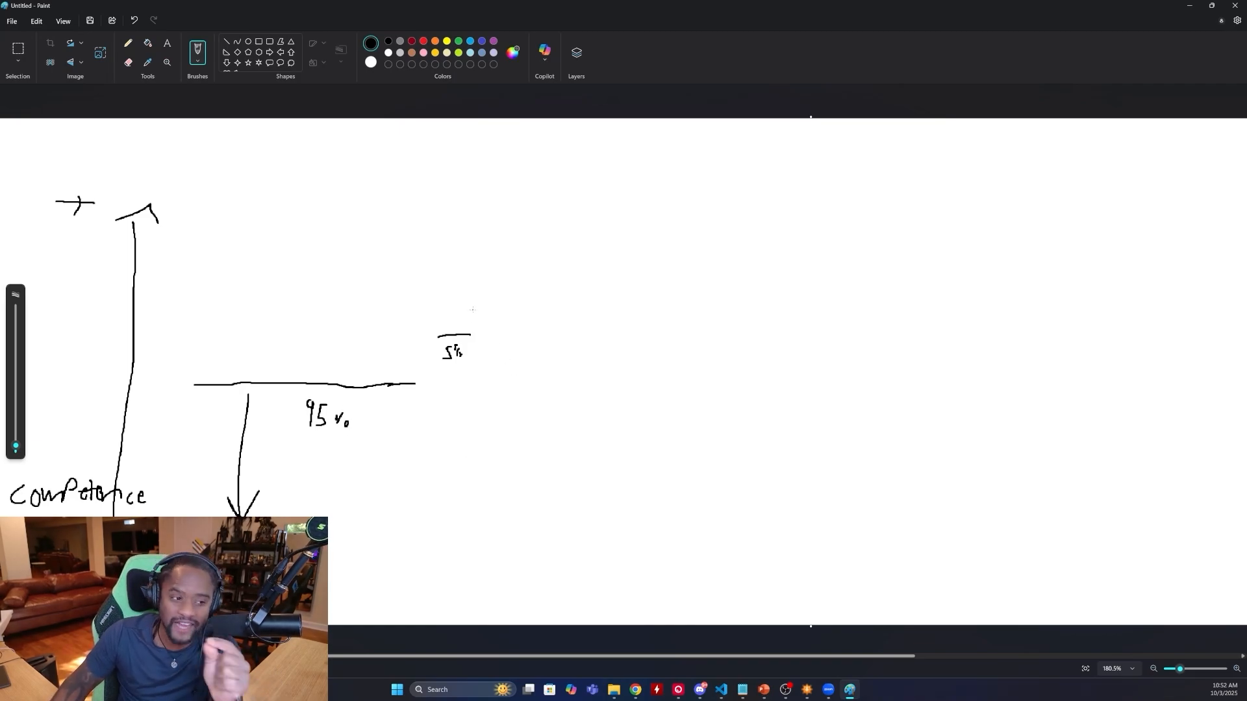
drag(457, 219, 458, 329)
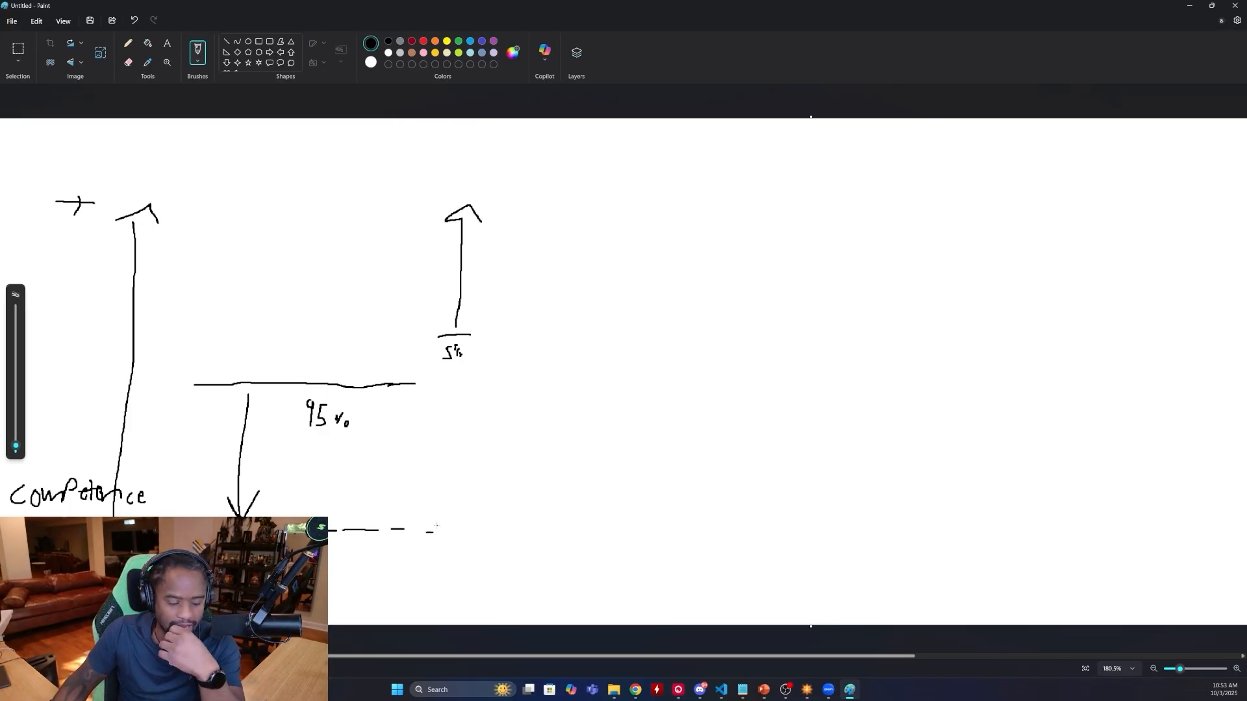
drag(334, 528, 469, 561)
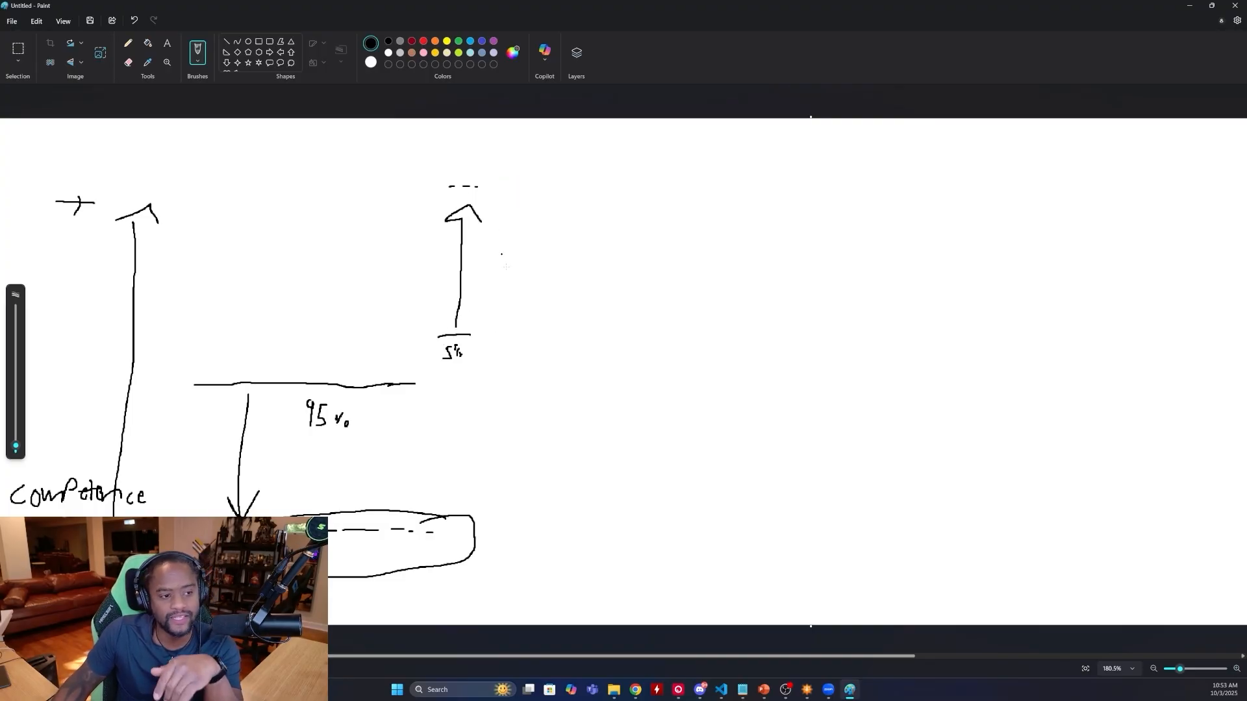
- Write 'Curiosity' right of the arrows and circle the tip of the 5% arrow
drag(545, 287, 637, 287)
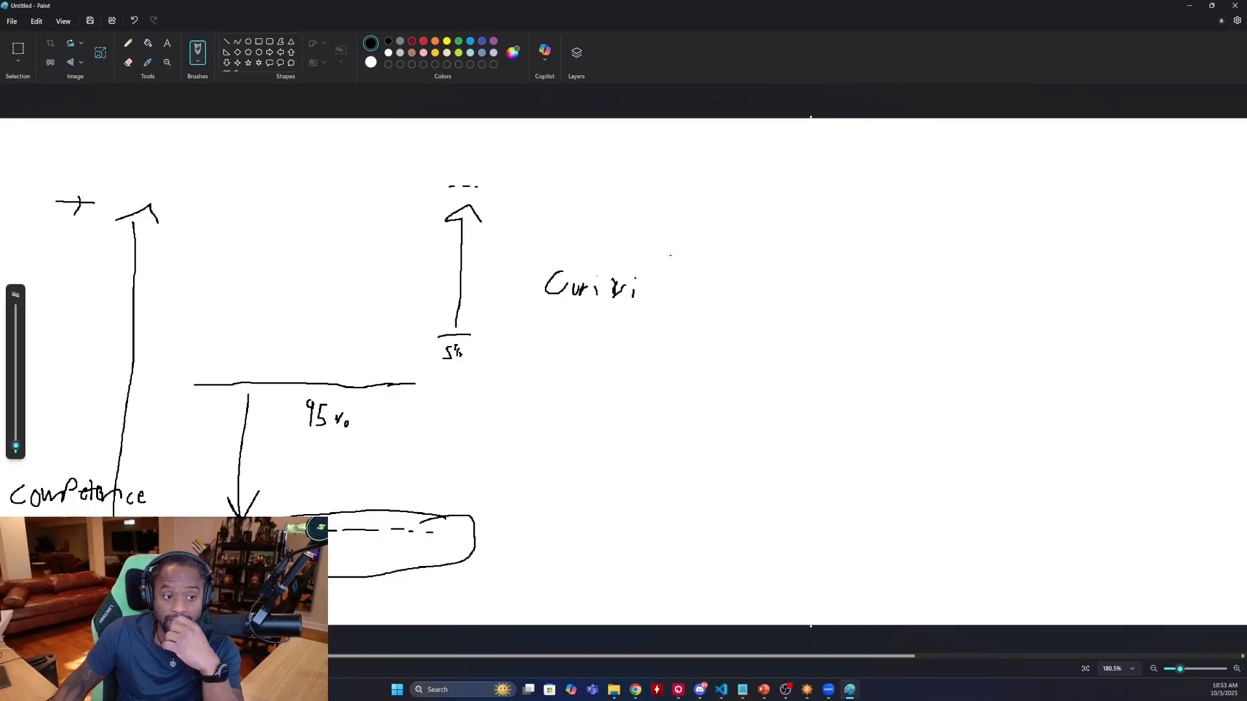
drag(660, 283, 691, 298)
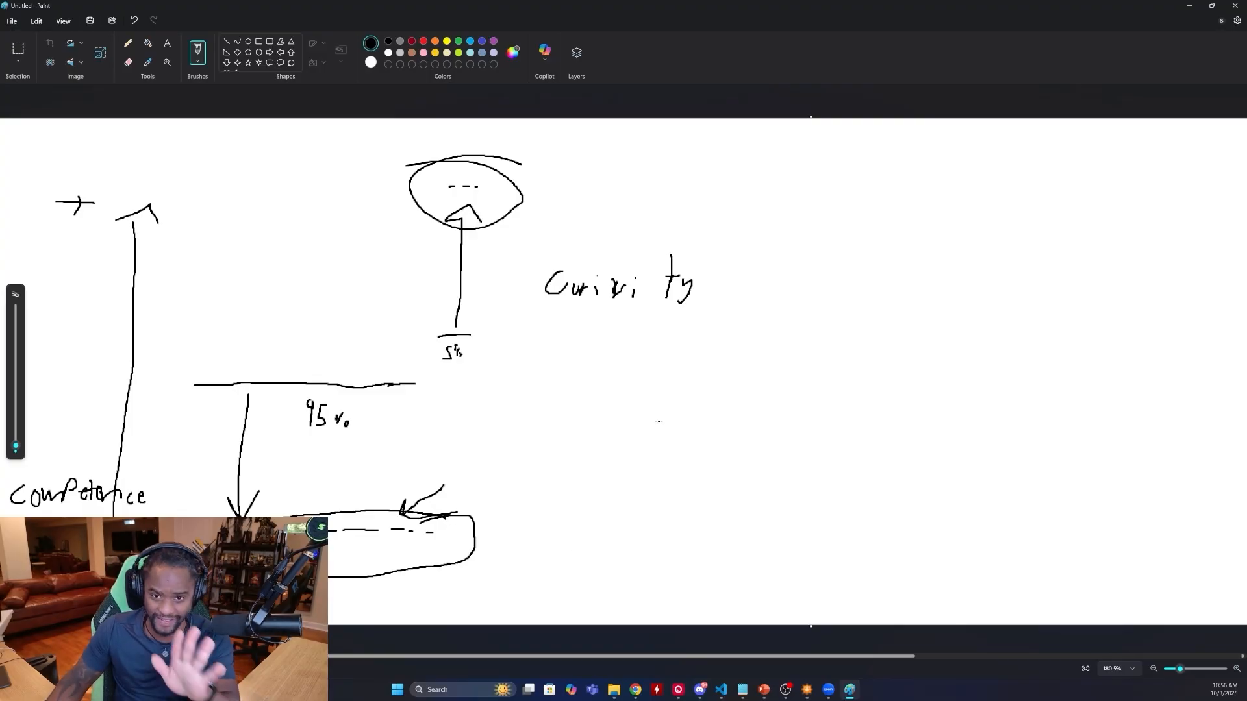
- Enclose 'Curiosity' in an oval curving to the top circle, adding small arrow strokes
drag(524, 171, 564, 157)
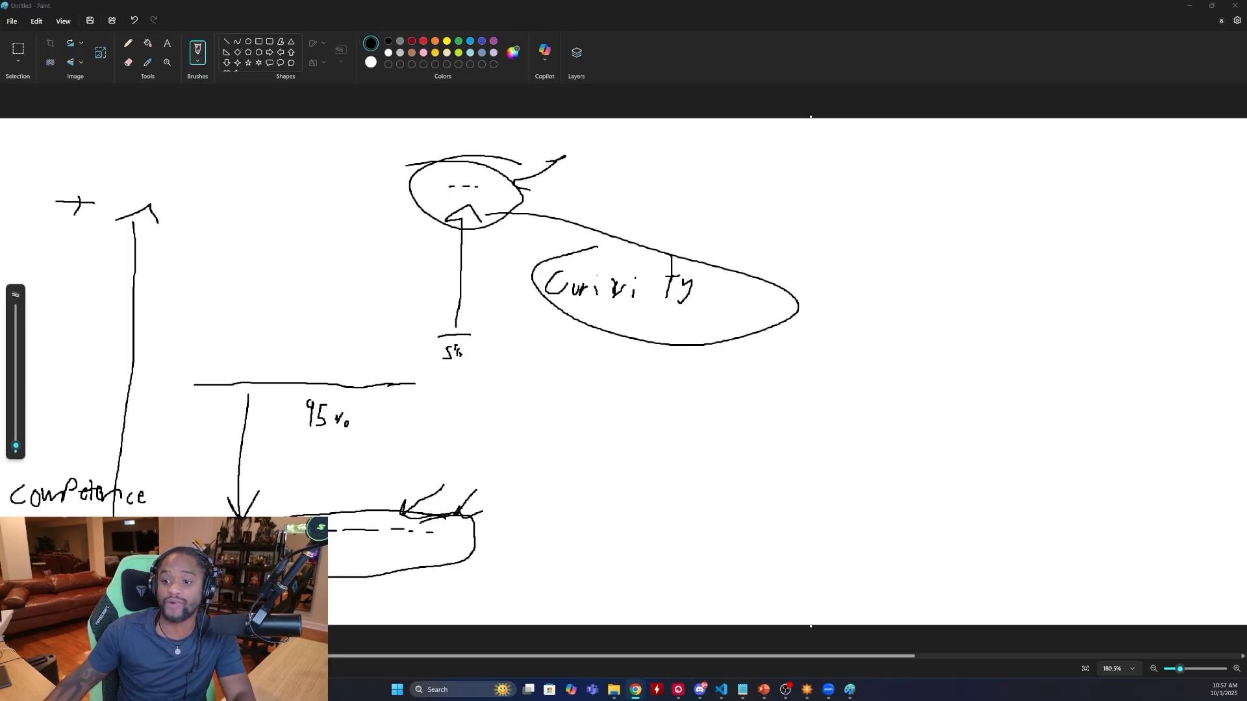
- Switch to jaseci.org and scroll down to the Jac vs Traditional Programming comparison
click(635, 690)
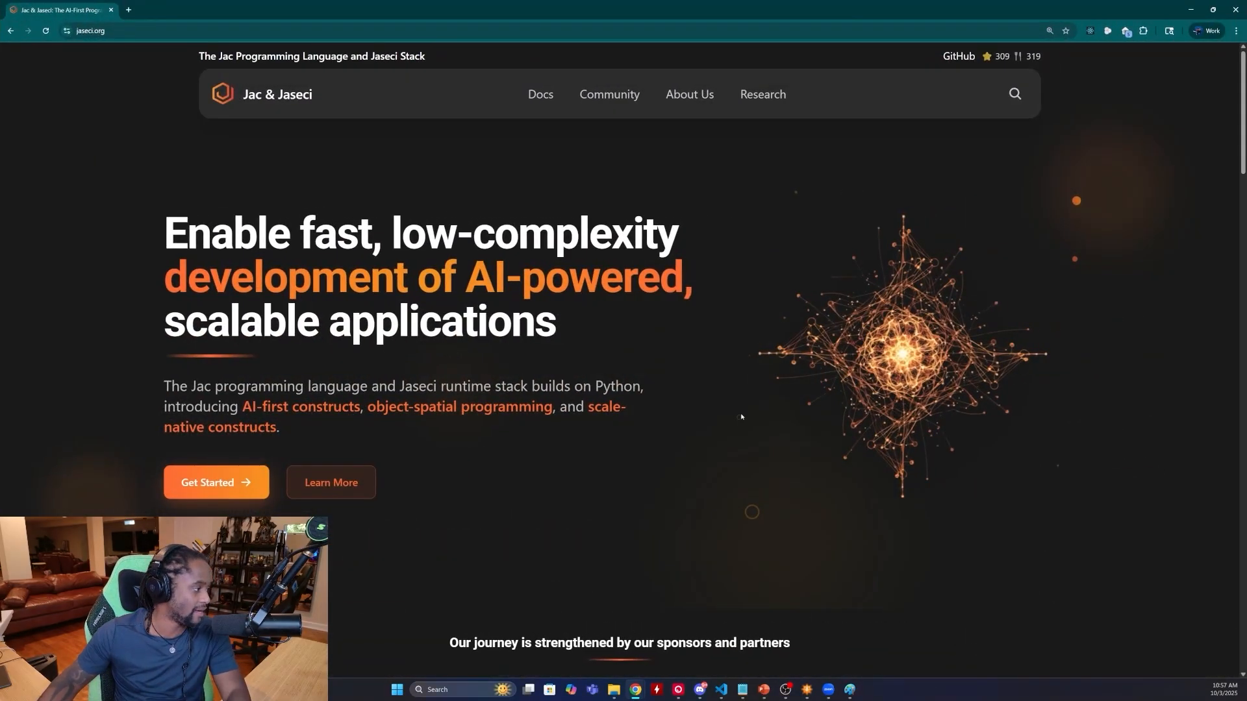
scroll(down, 3)
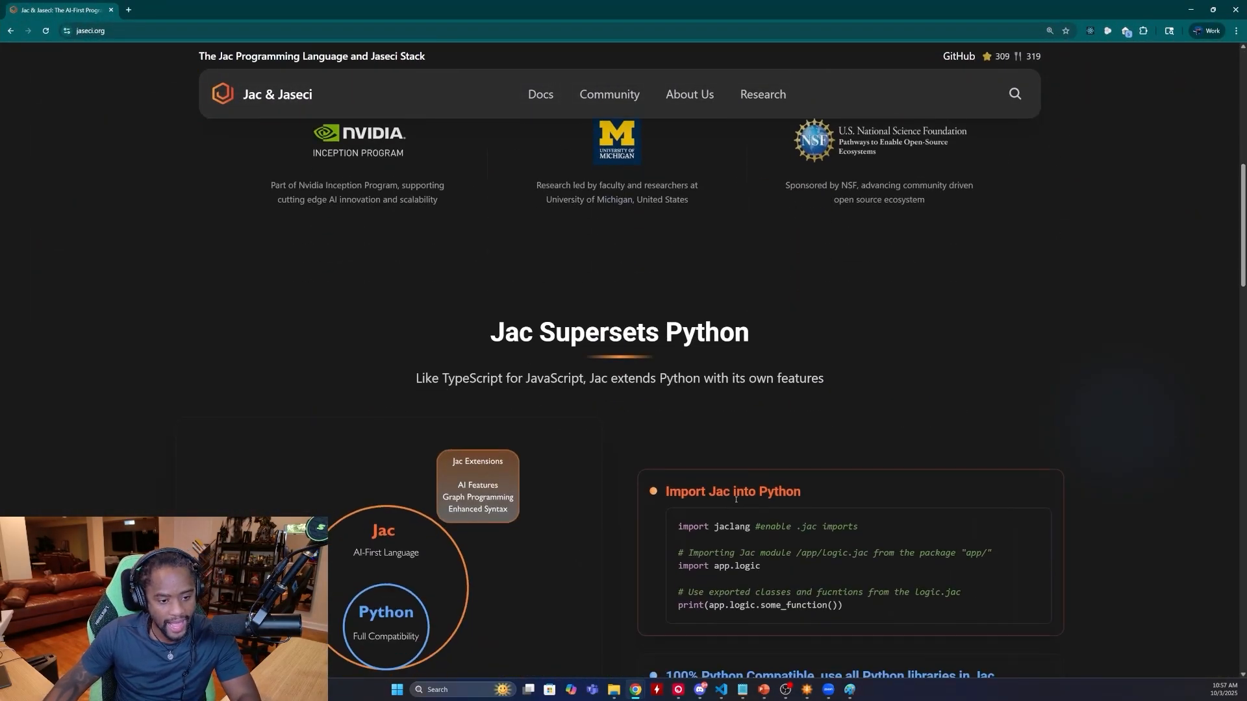
scroll(down, 3)
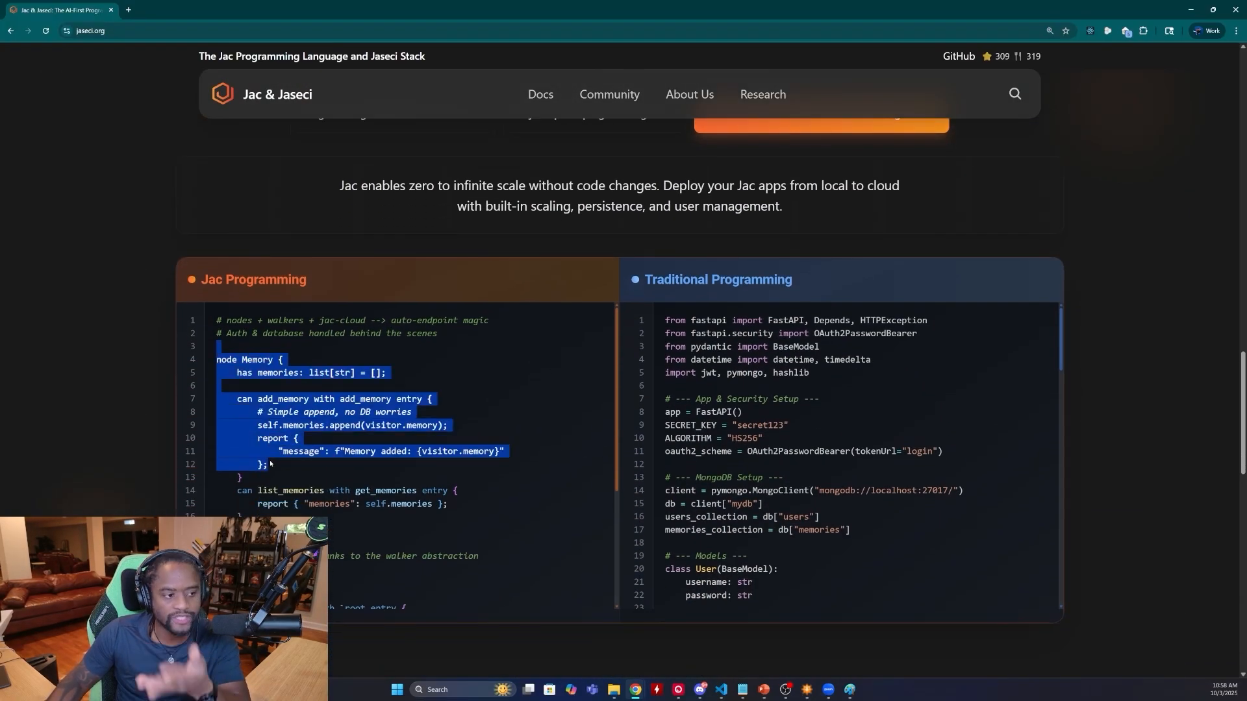
- Scroll the traditional code, highlighting verify_token, down to the JWT and login routes
scroll(down, 3)
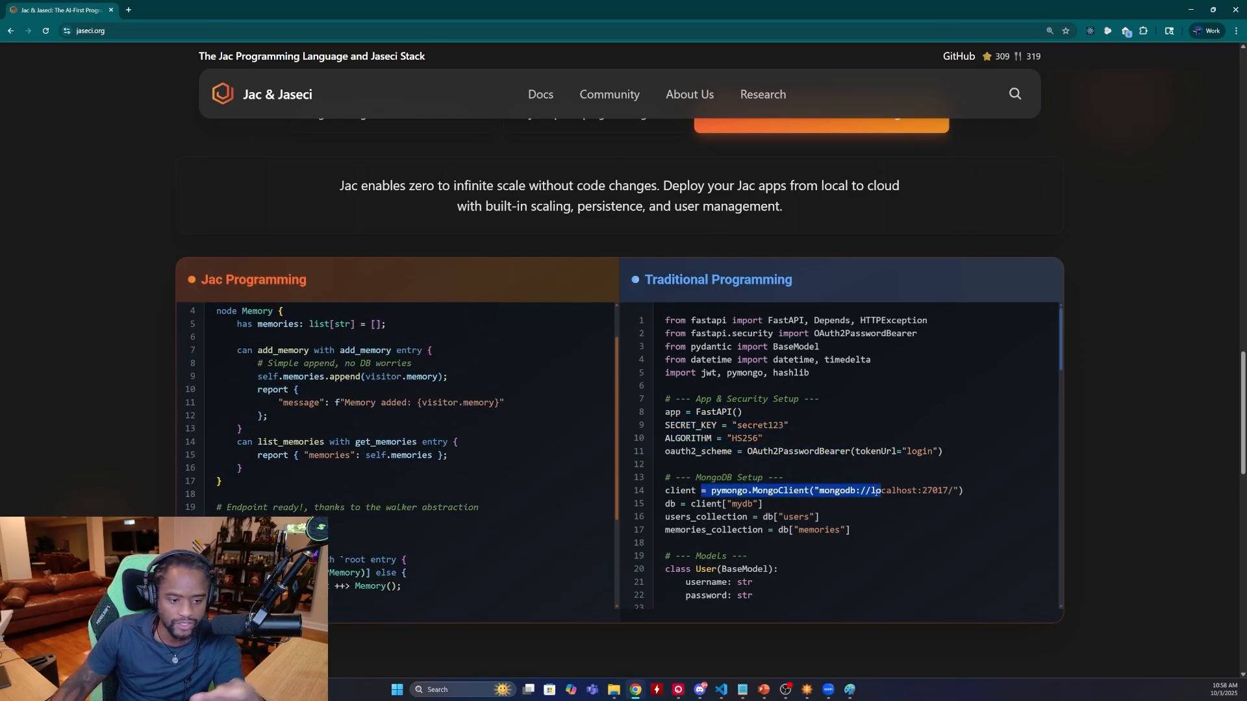
scroll(down, 3)
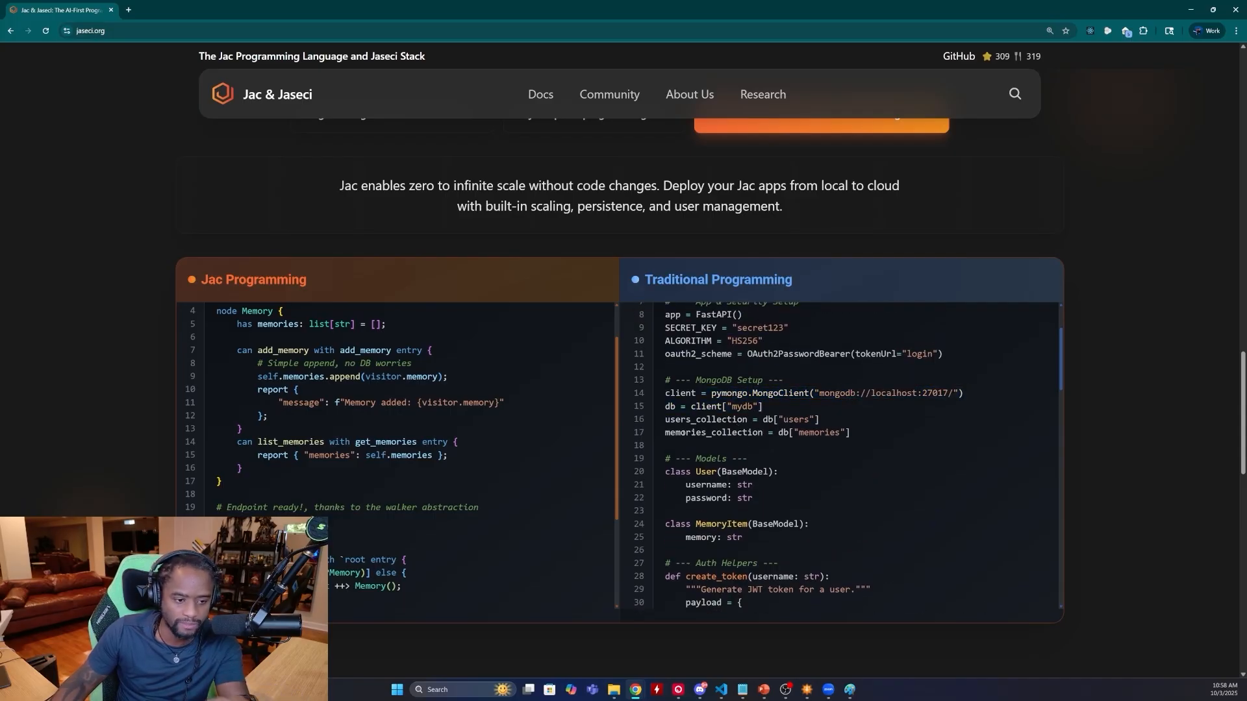
scroll(down, 3)
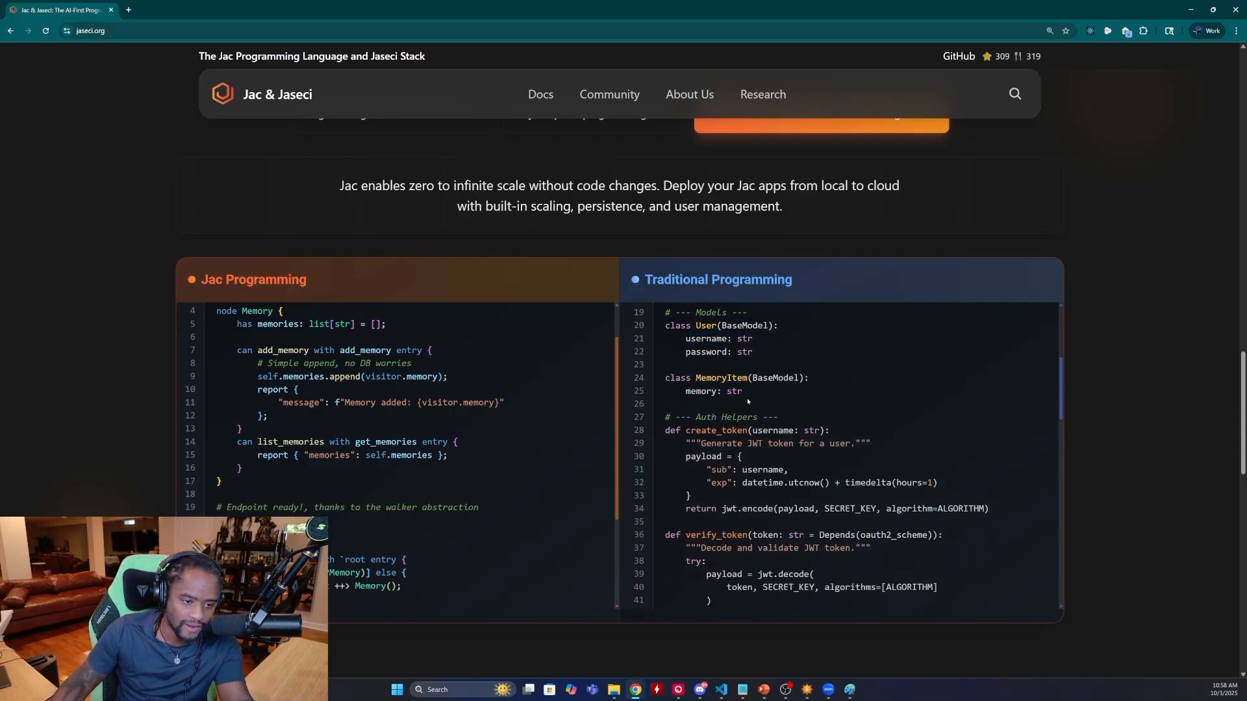
scroll(down, 3)
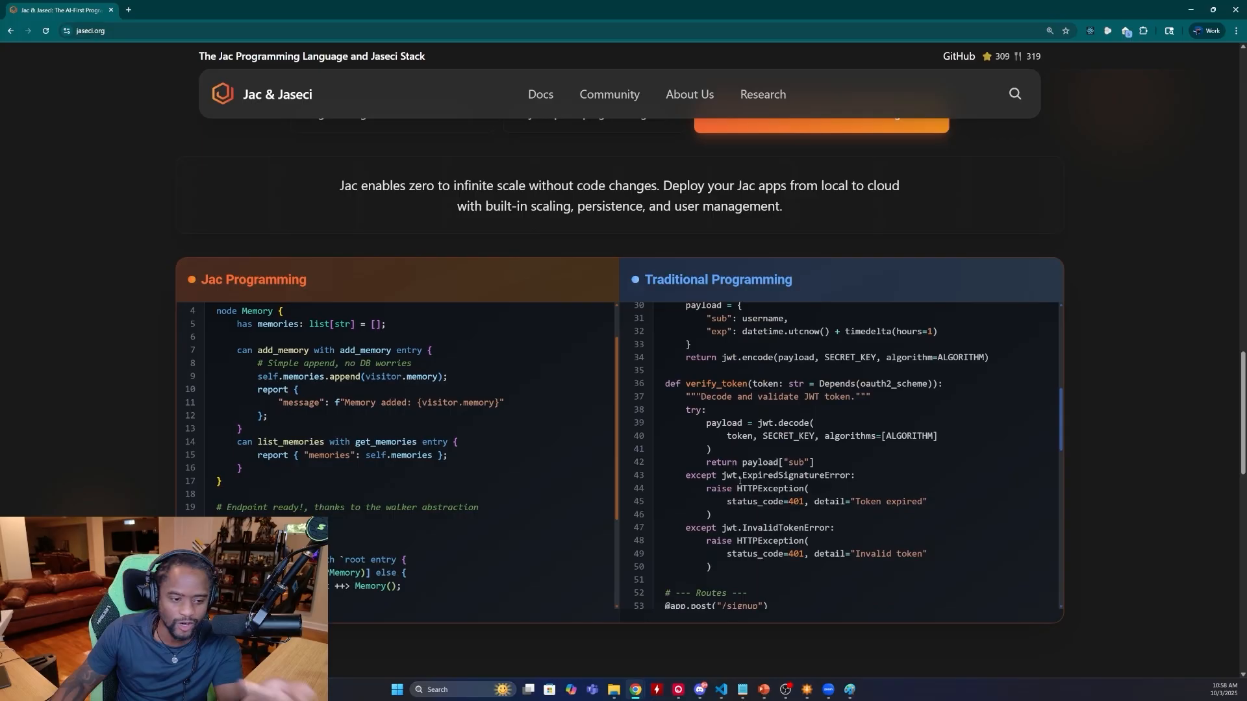
drag(664, 388, 708, 454)
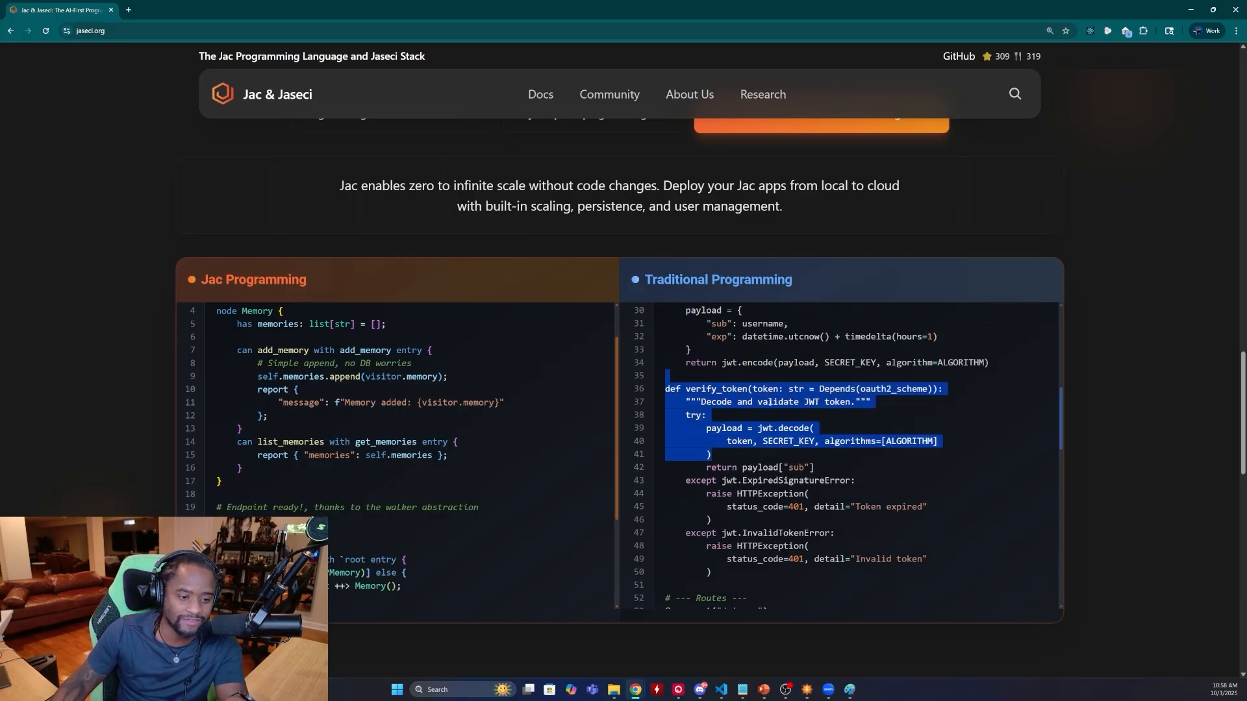
scroll(down, 3)
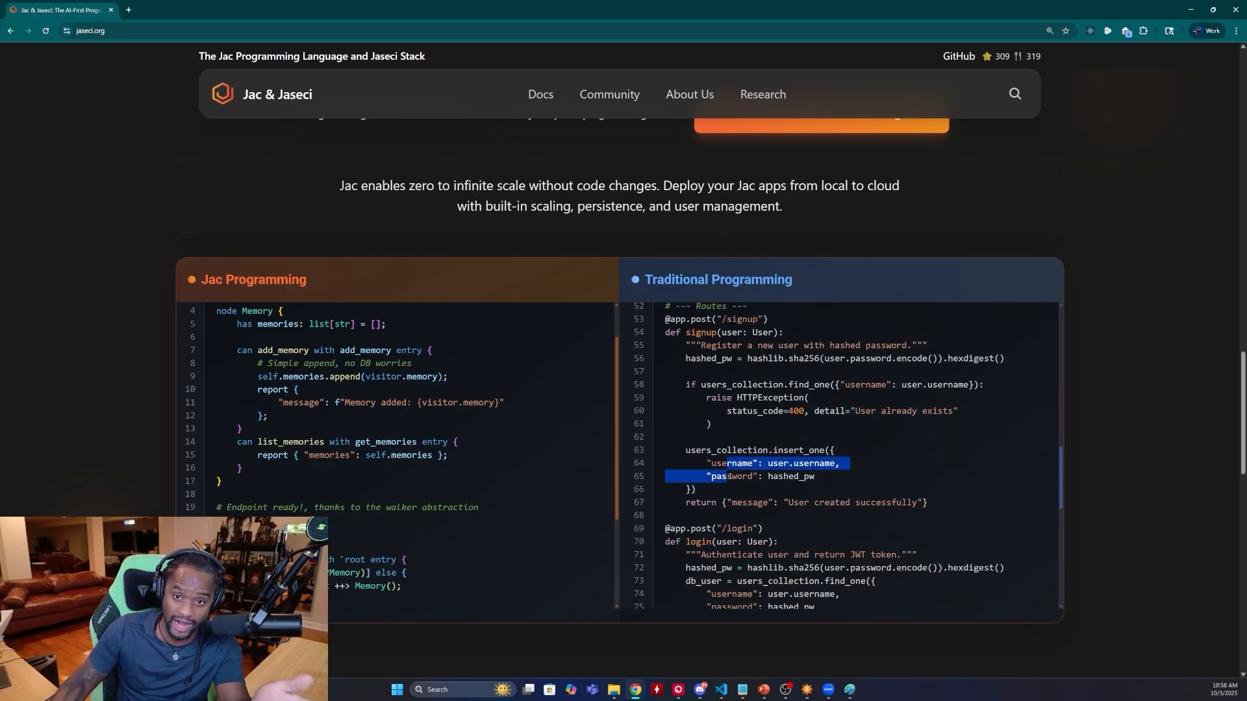
scroll(down, 3)
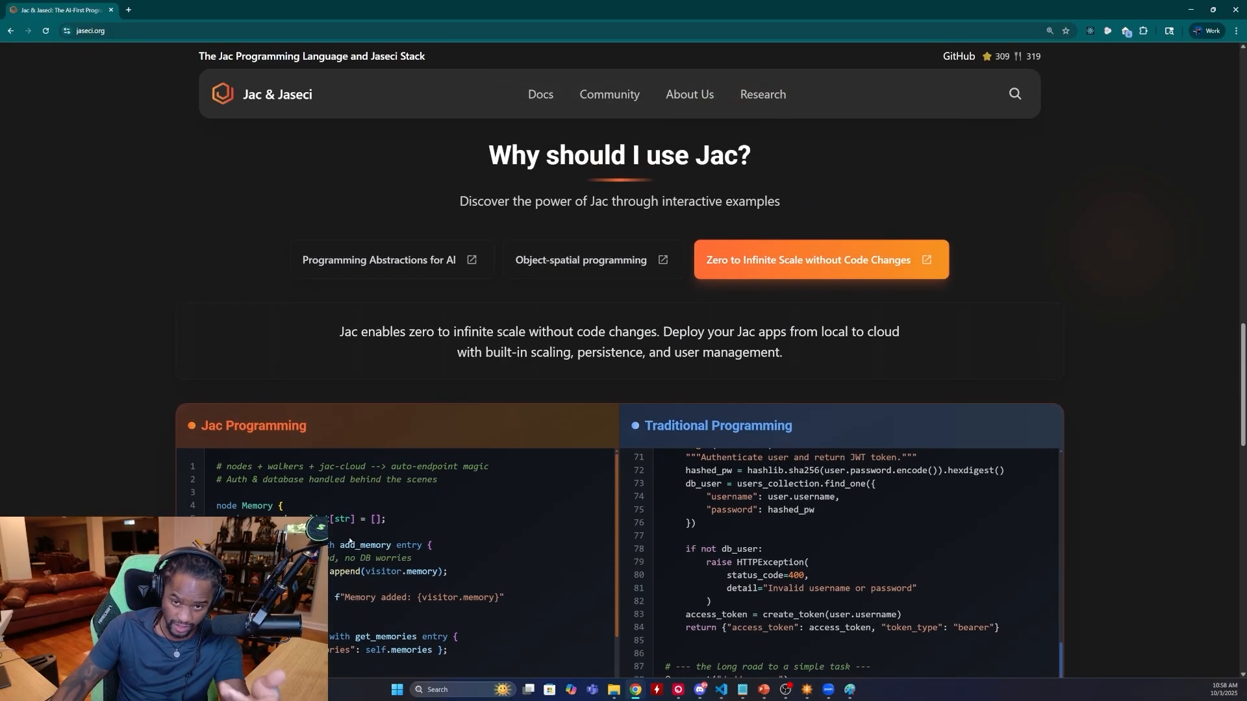
- Scroll the Jac code panel to the add_memory and get_memories walker definitions
scroll(down, 3)
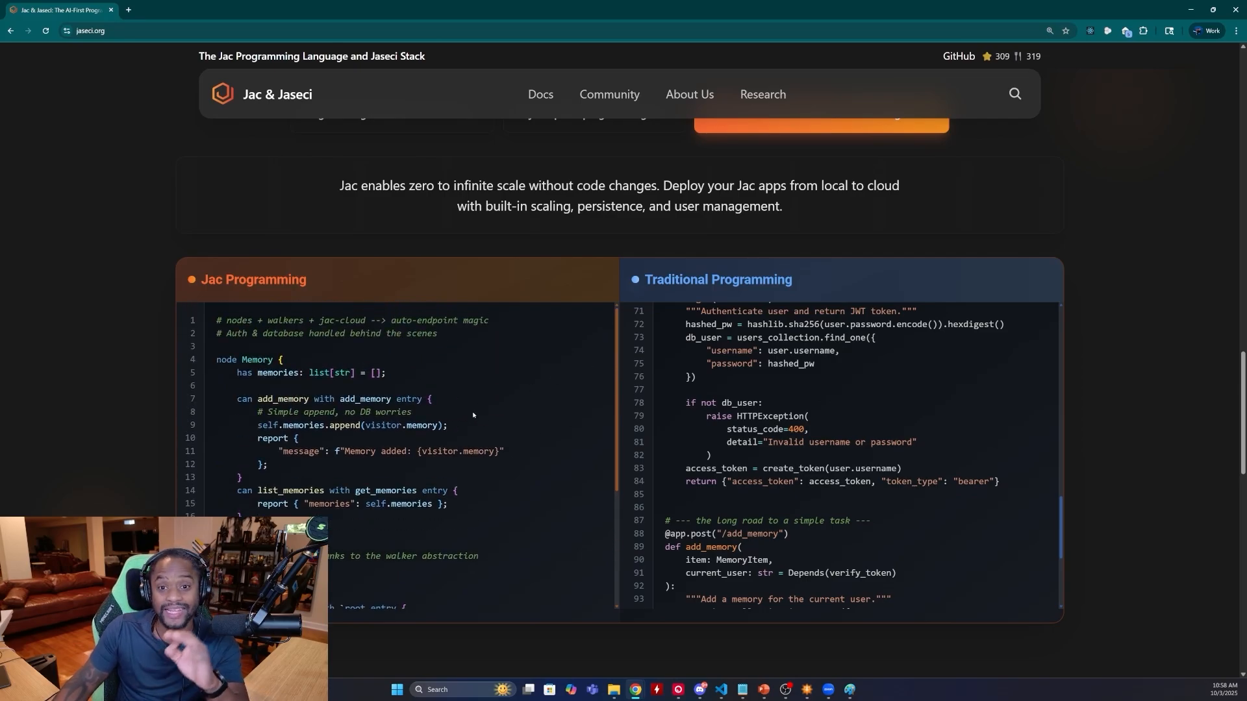
scroll(down, 3)
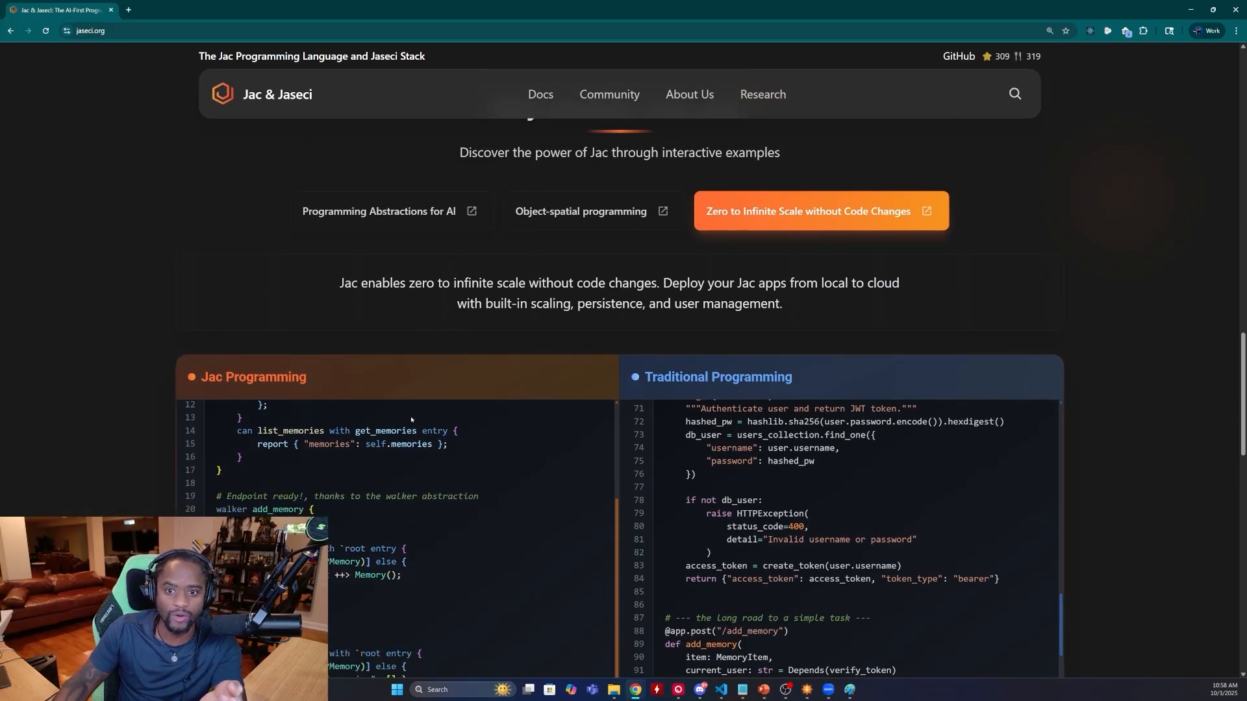
scroll(down, 3)
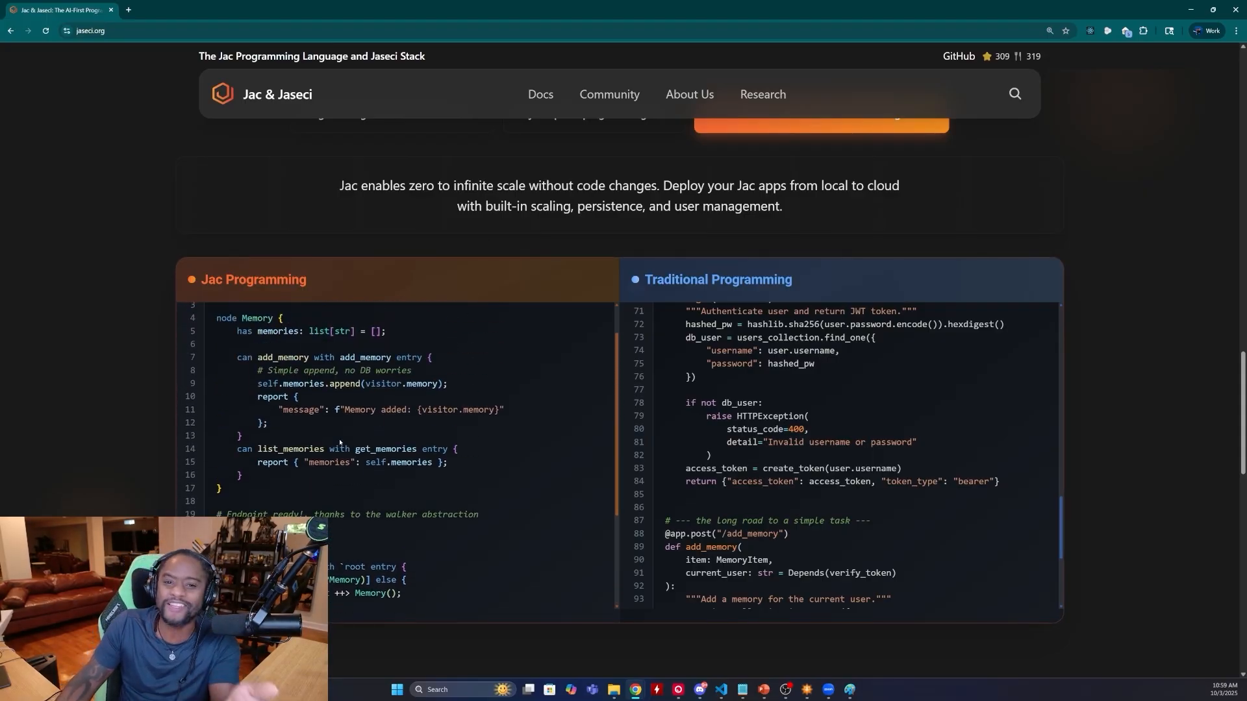
scroll(down, 3)
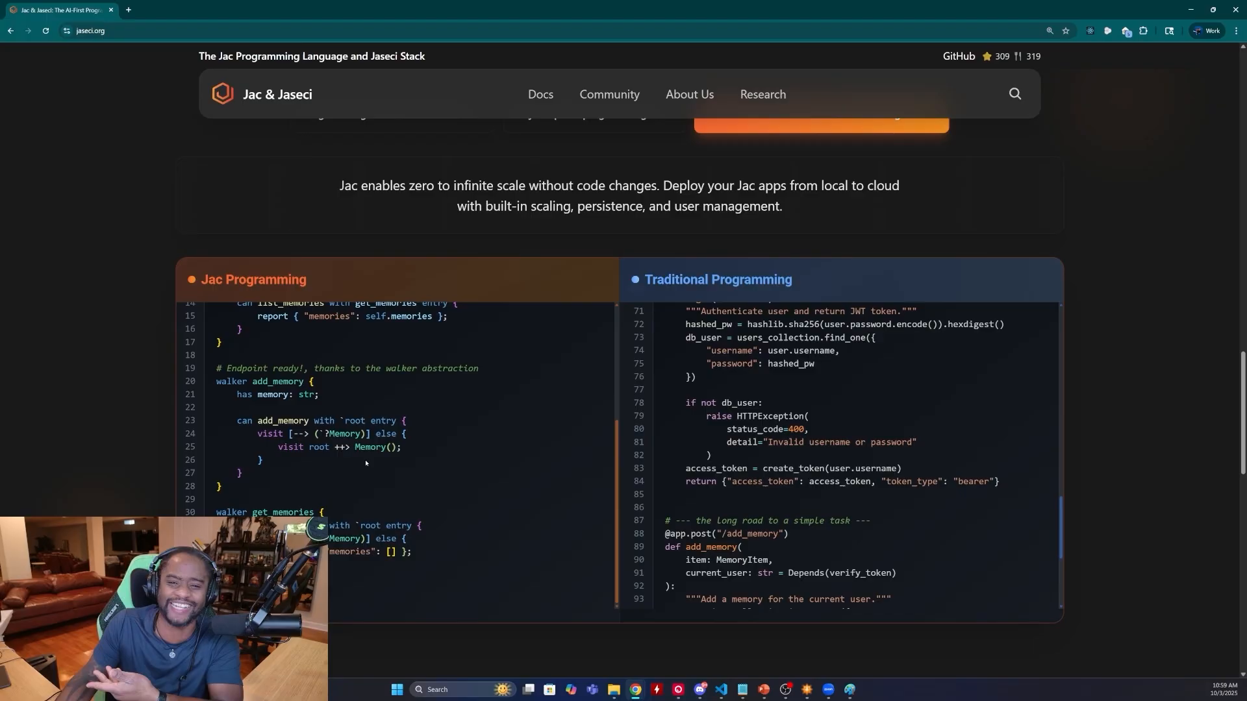